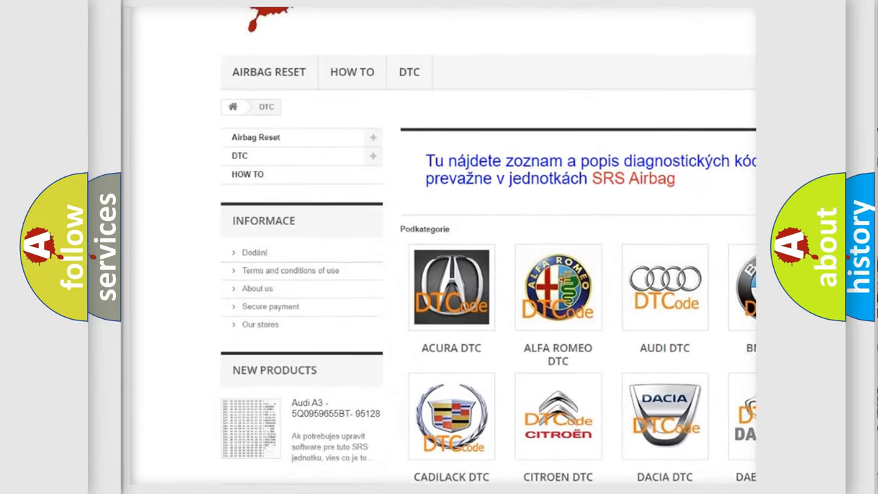
scroll("down", 3)
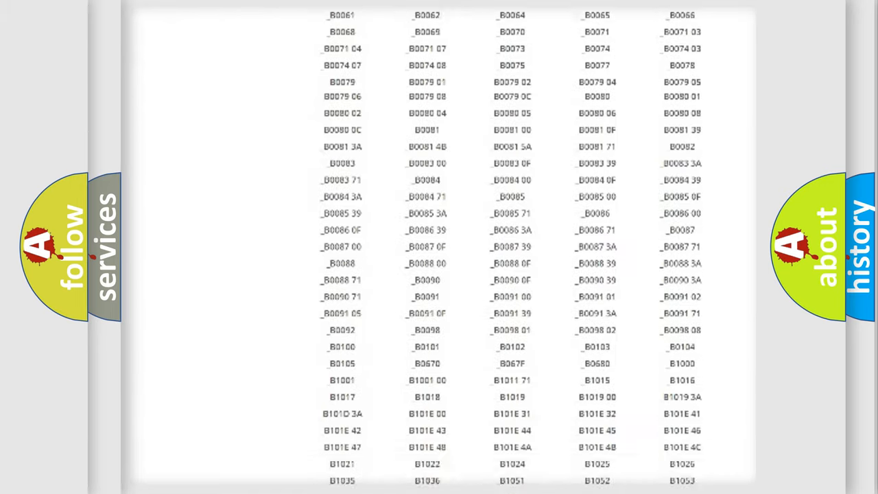
scroll("up", 3)
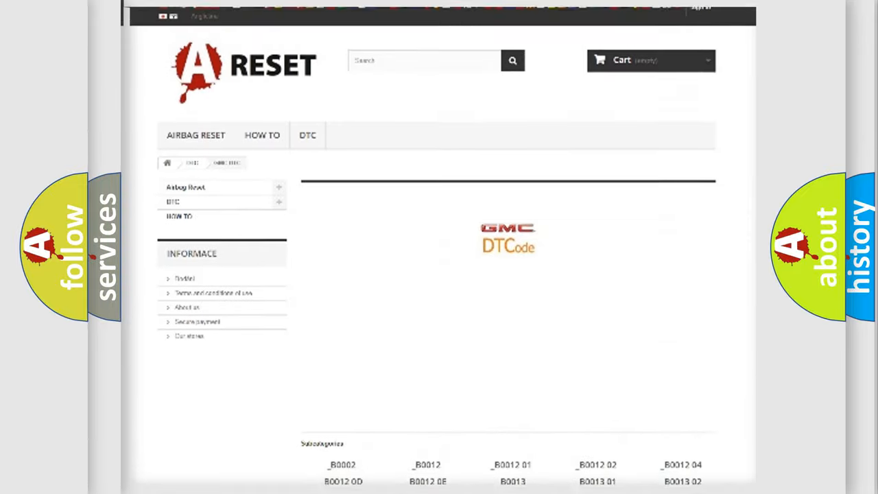